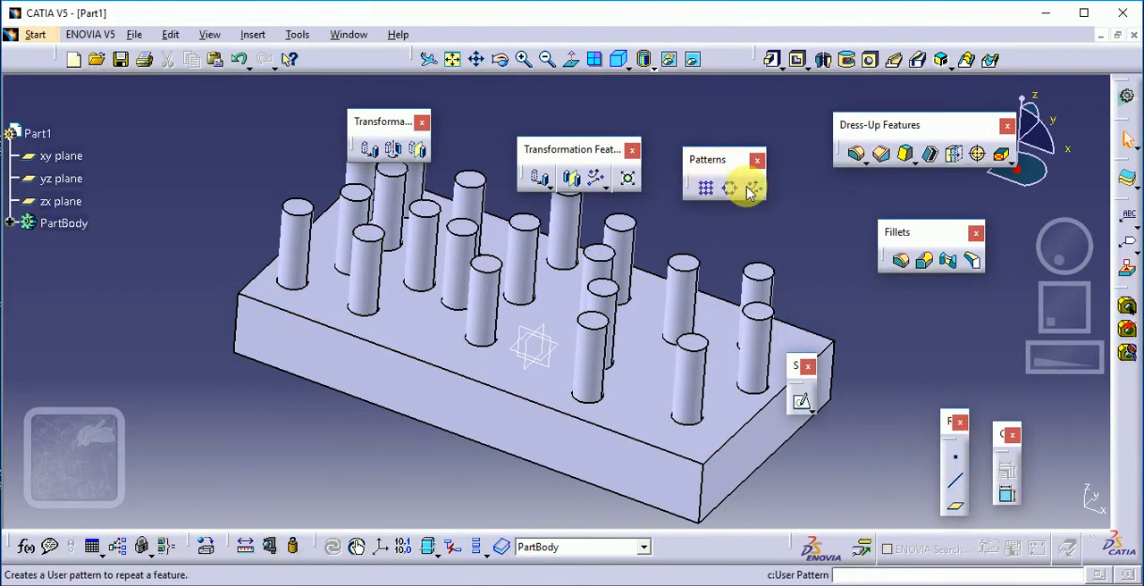
mouse_move(706, 188)
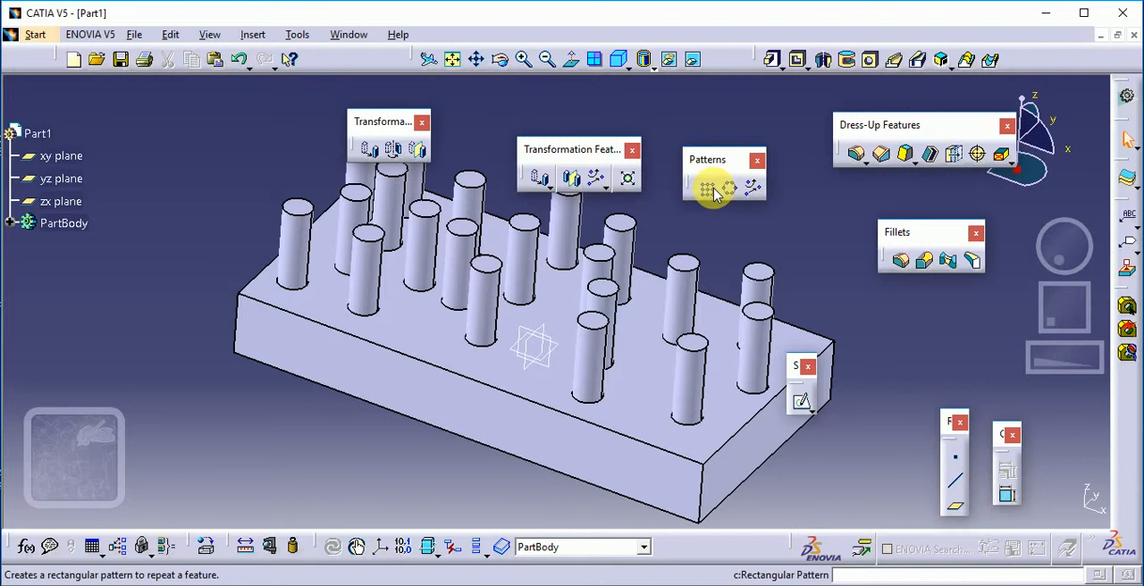
mouse_move(712, 189)
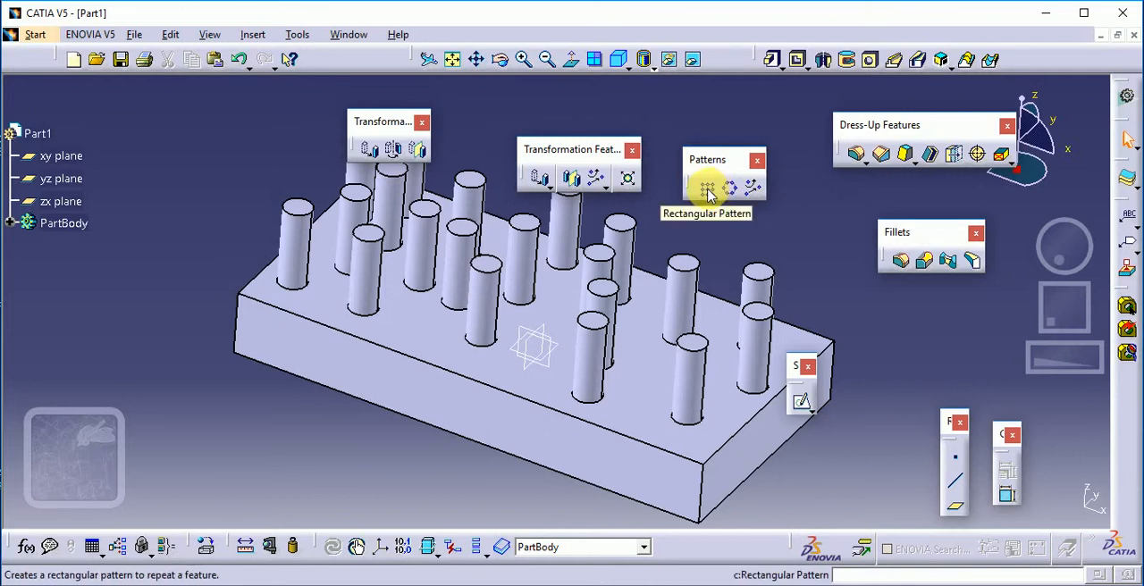
mouse_move(751, 188)
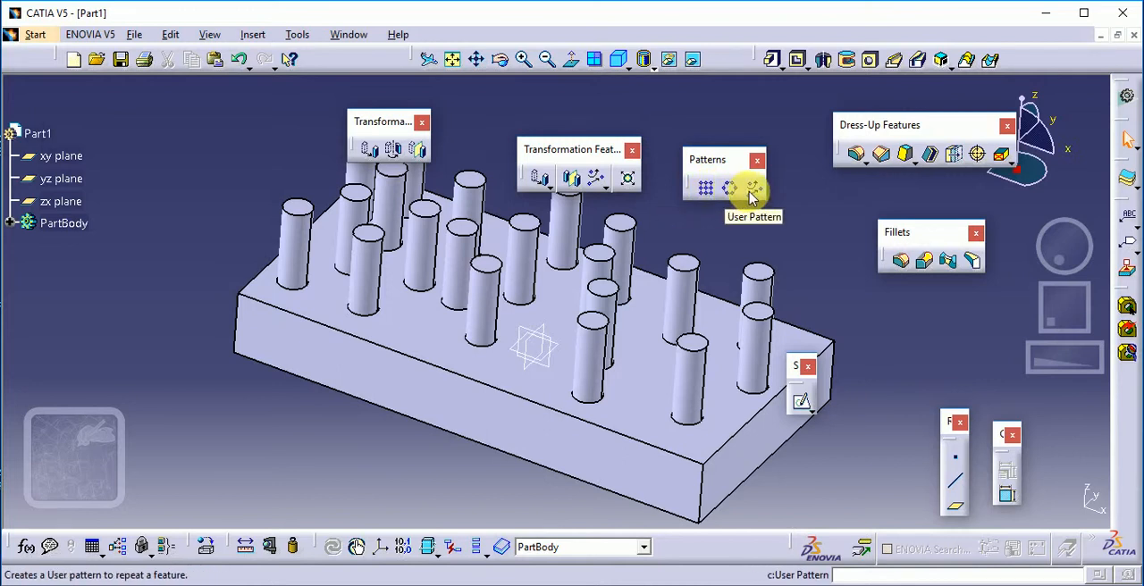
Create a new part, sketch a rectangle on a reference plane and pad it 20 mm thick.
left_click(729, 188)
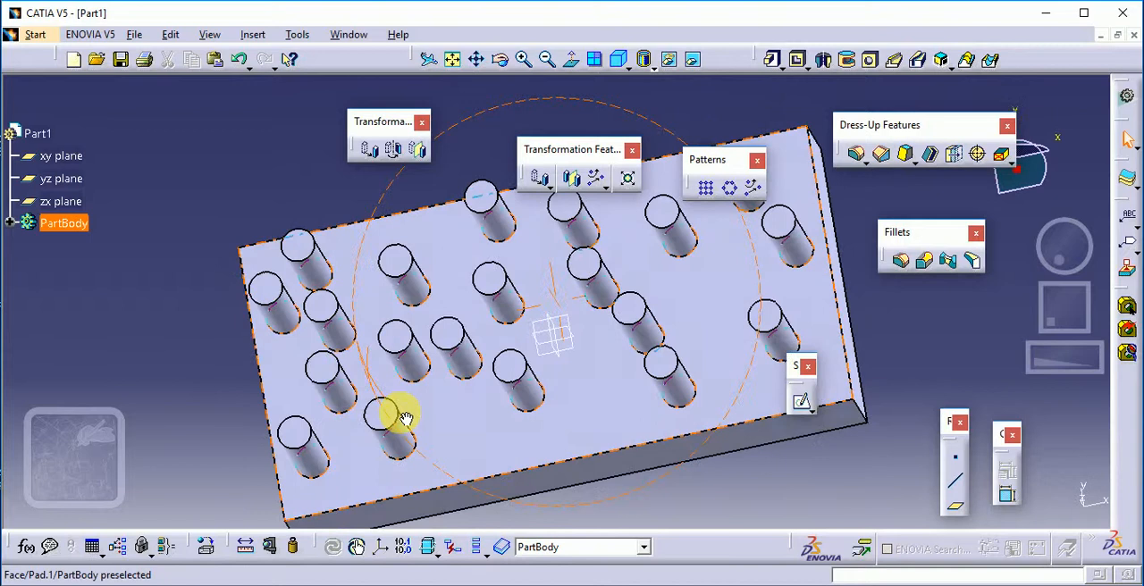
left_click_drag(408, 420, 390, 375)
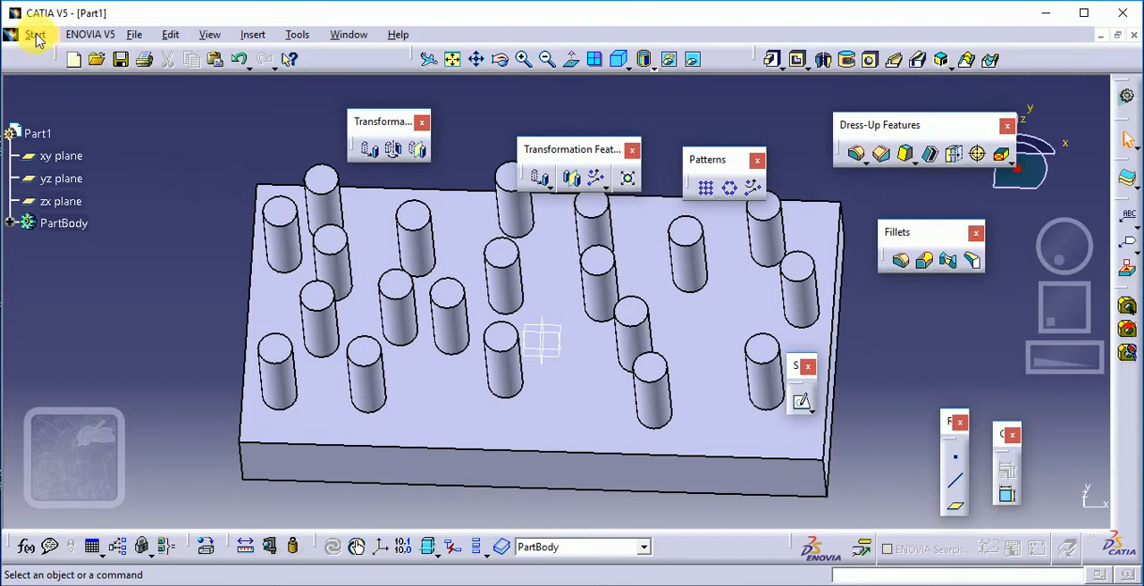
left_click(34, 33)
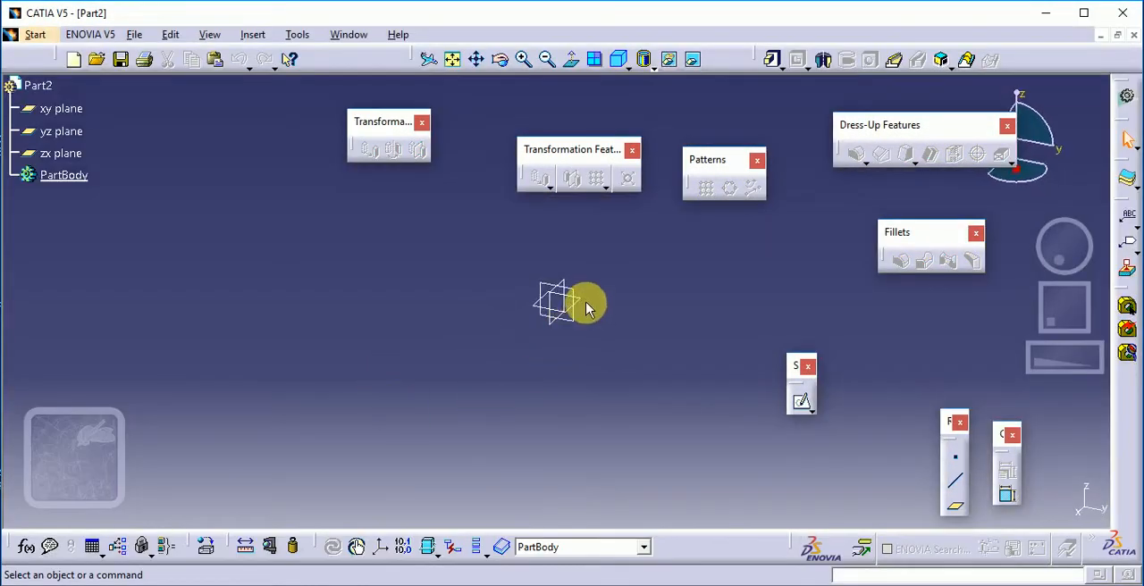
left_click(61, 107)
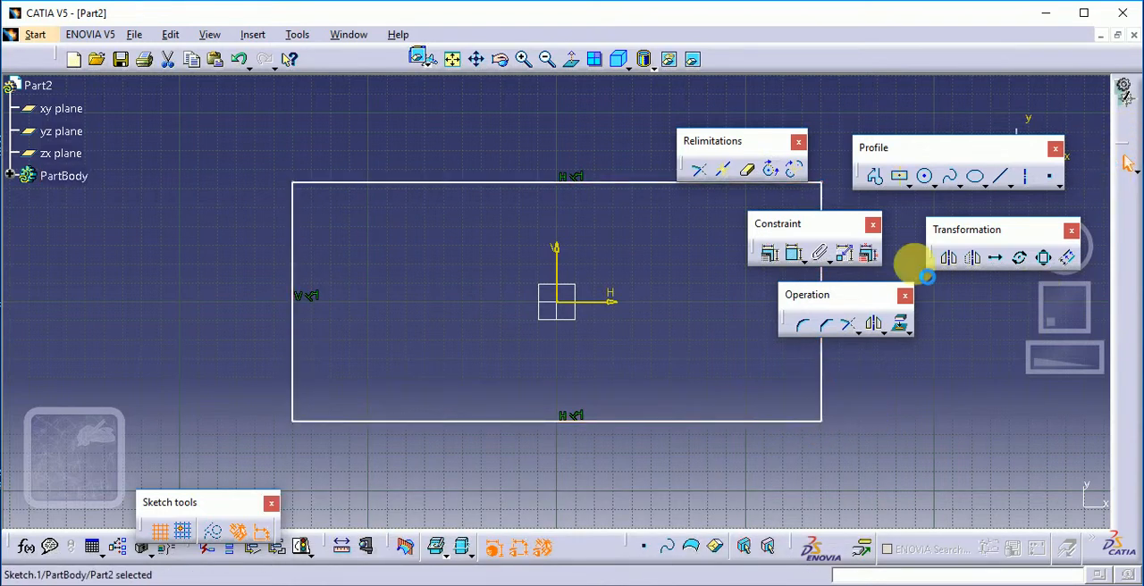
left_click(622, 59)
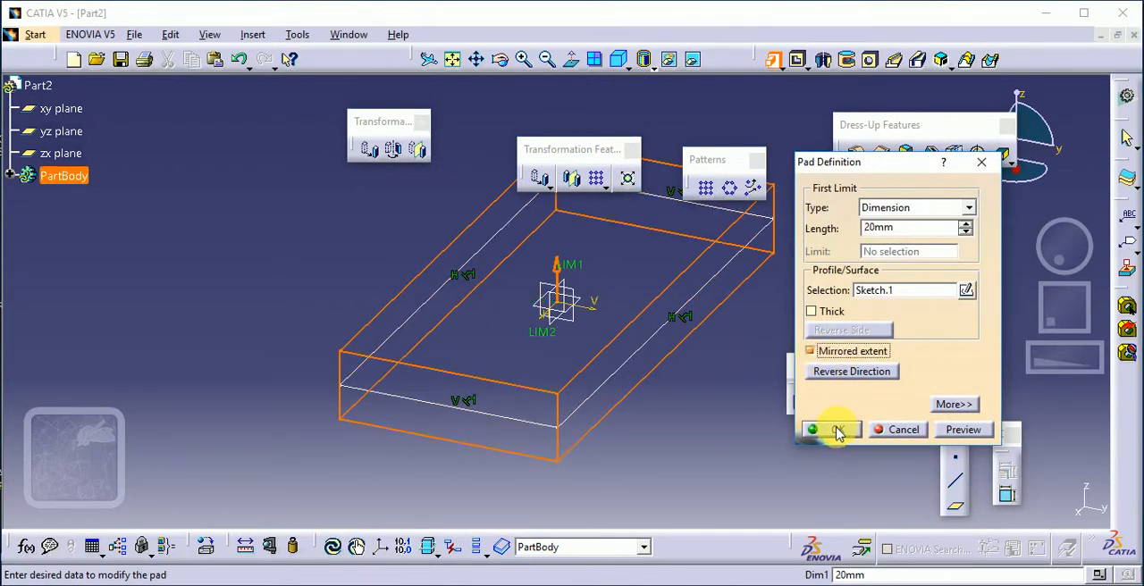
left_click(832, 429)
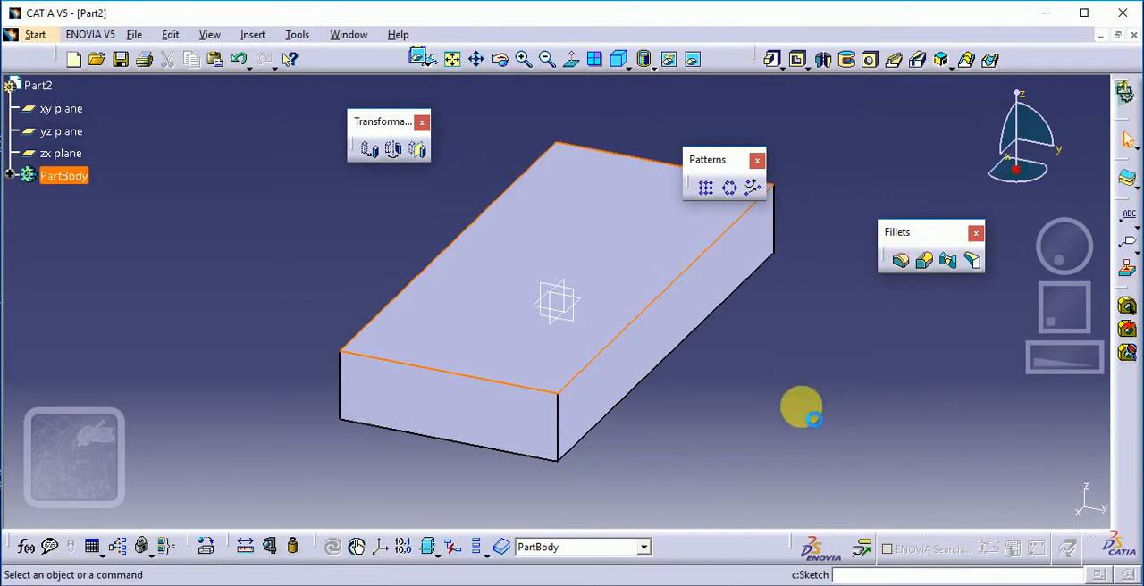
Sketch a circle near a top-face corner and pad it into a tall cylindrical pin.
left_click(927, 175)
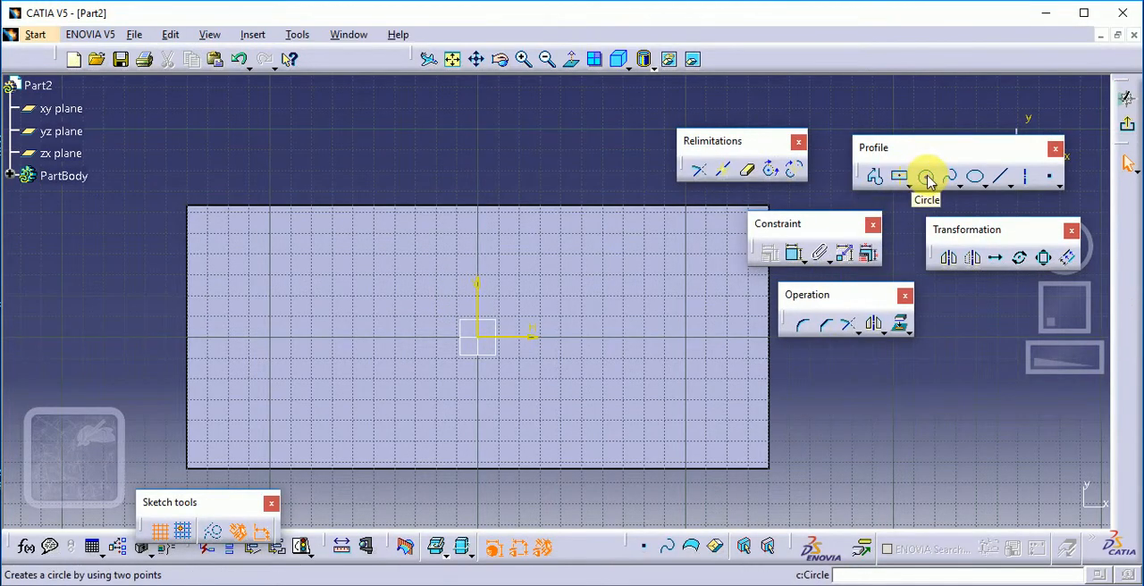
left_click(926, 175)
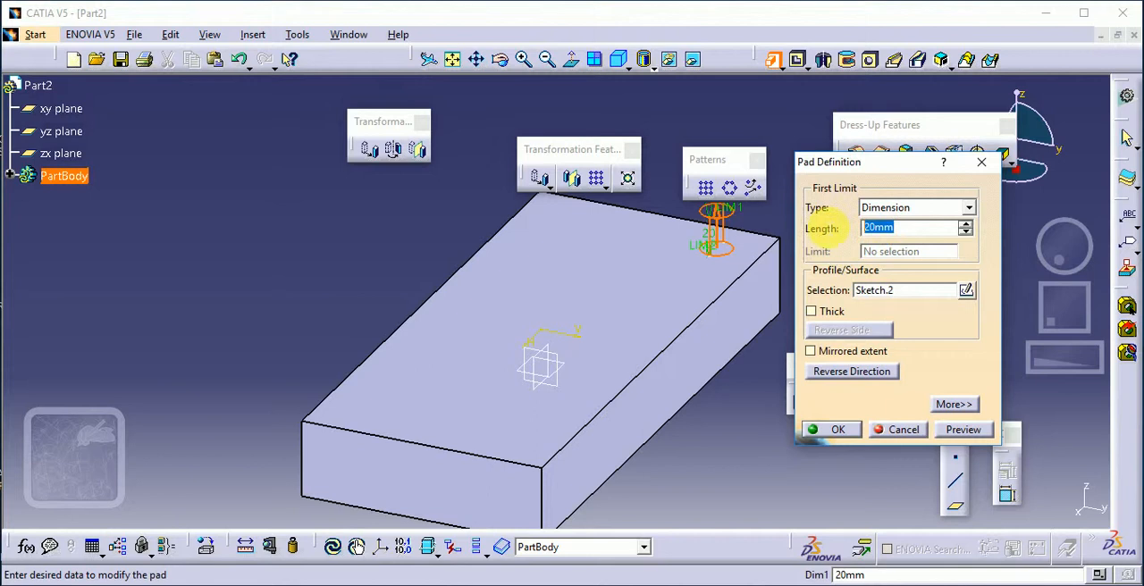
left_click(837, 429)
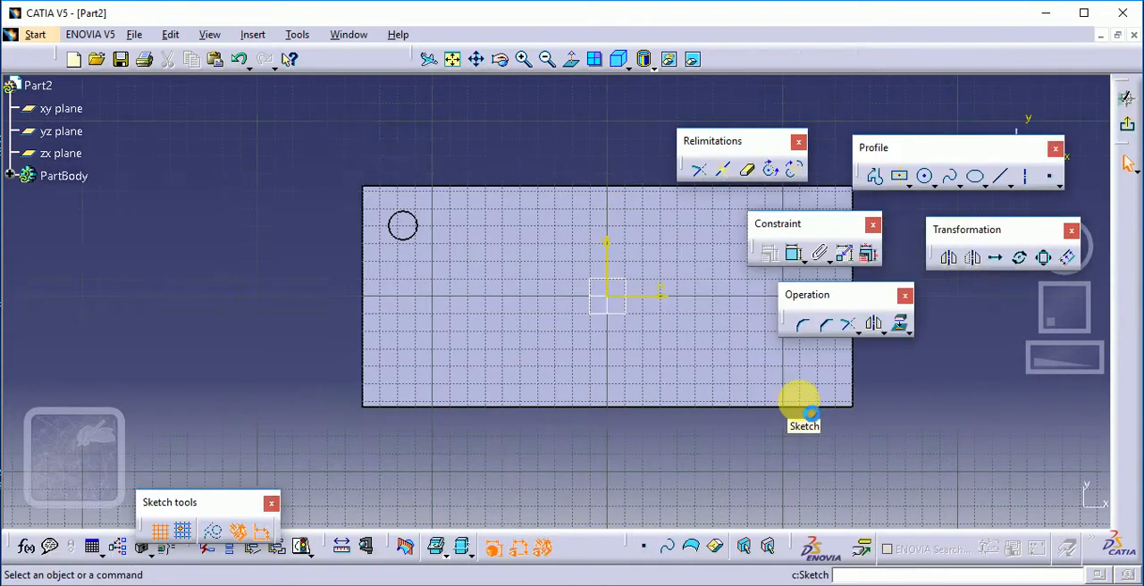
mouse_move(1048, 176)
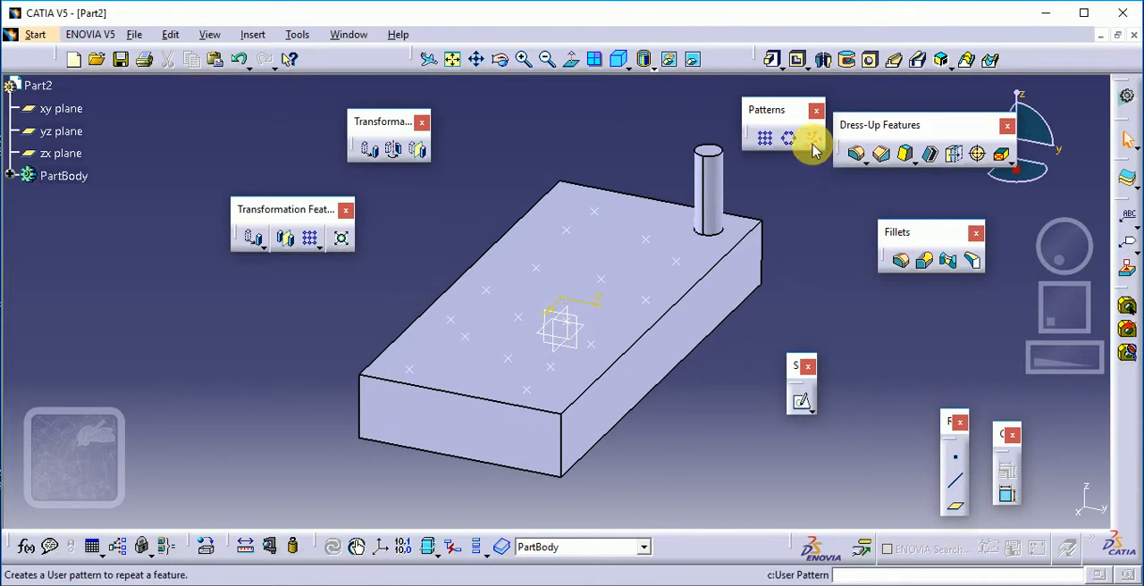
User-pattern Pad.2 onto Sketch.3 positions, placing 18 pins across the block top.
left_click(812, 138)
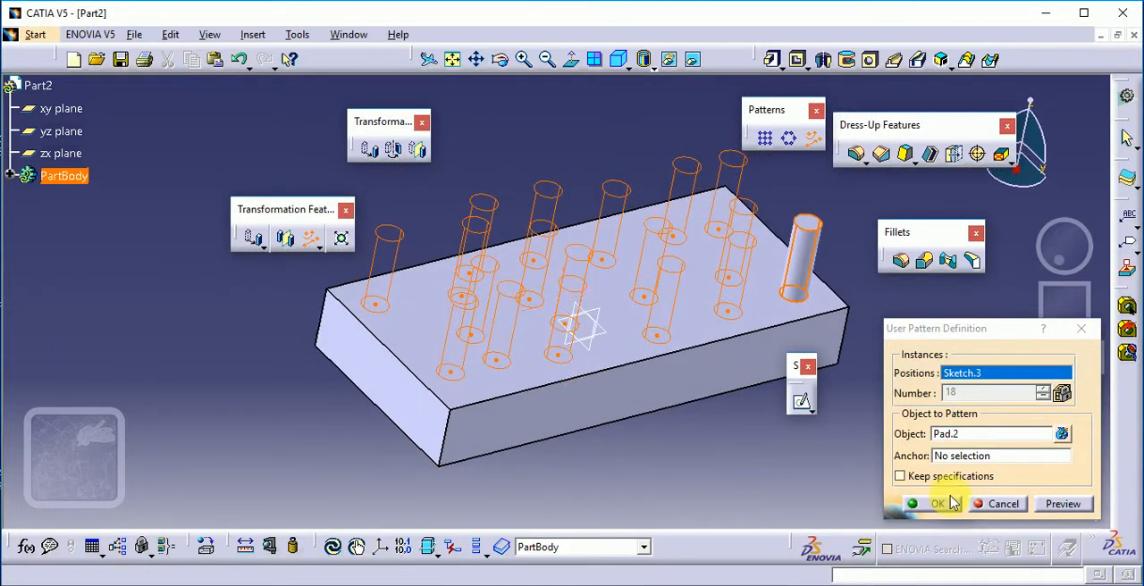
left_click(937, 504)
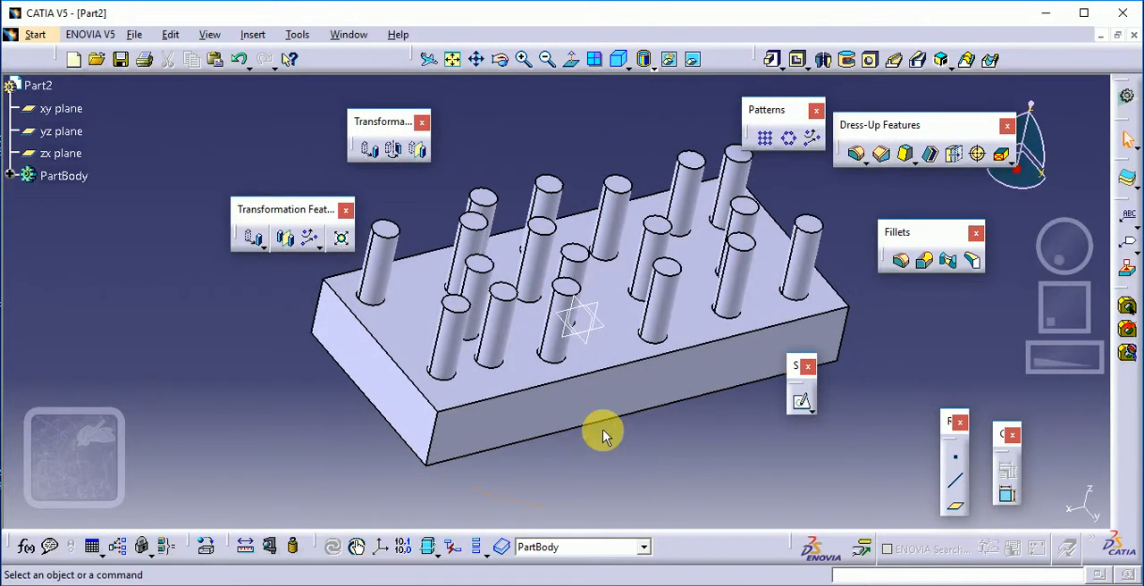
mouse_move(812, 139)
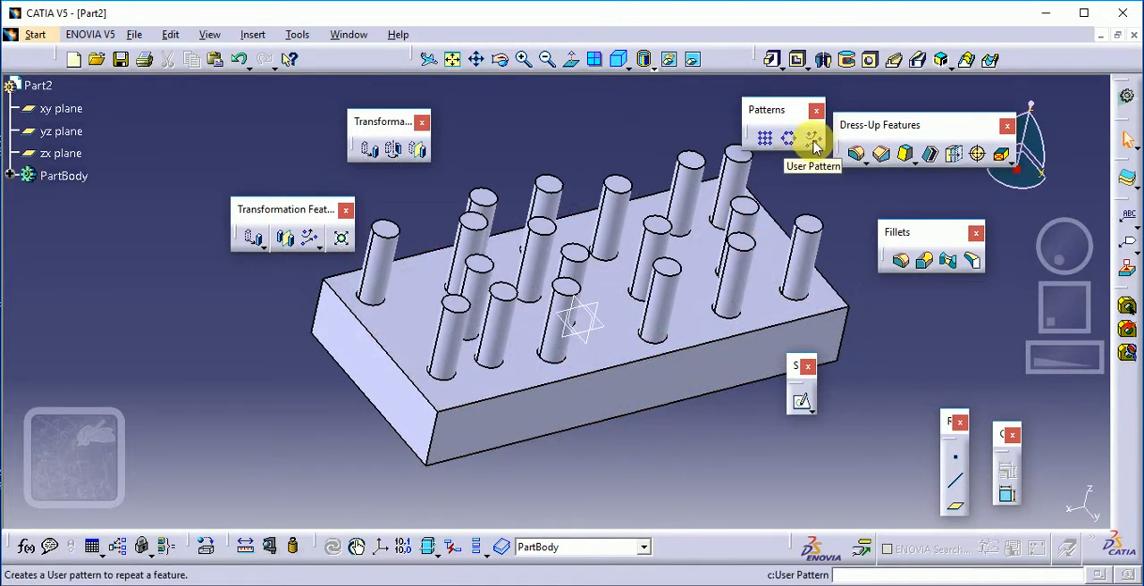
mouse_move(518, 157)
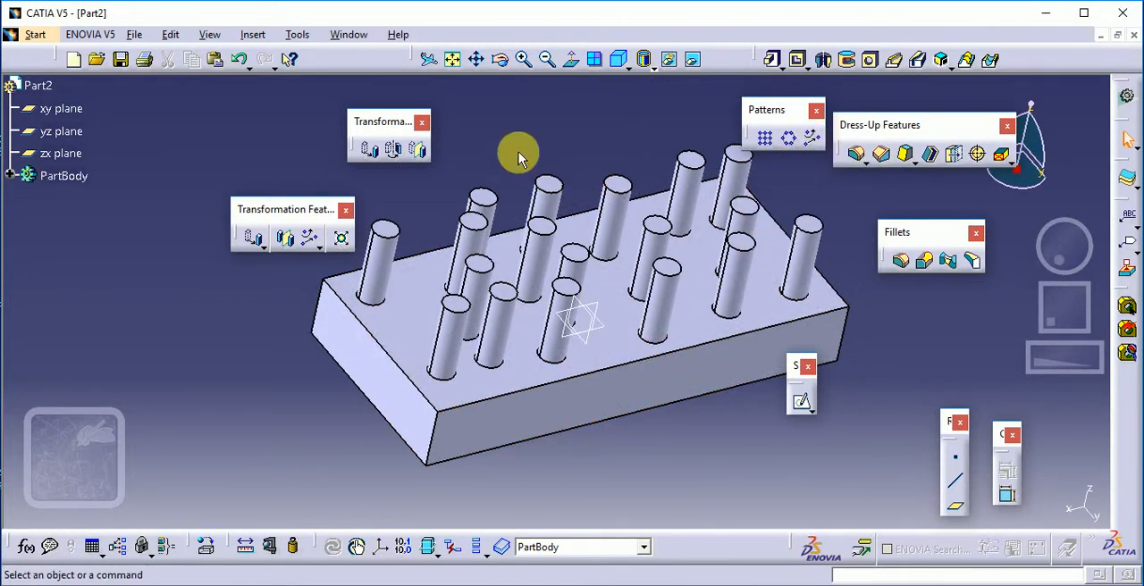